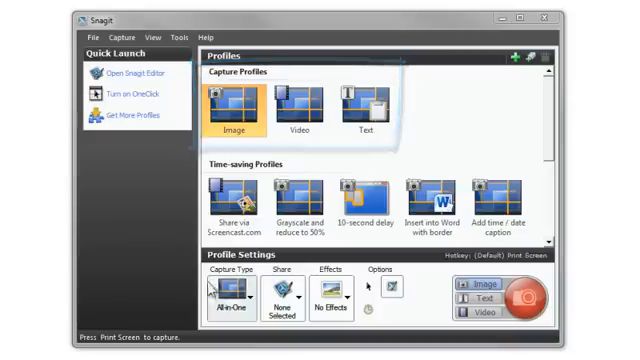
{"action": "mouse_move", "coordinate": [224, 310]}
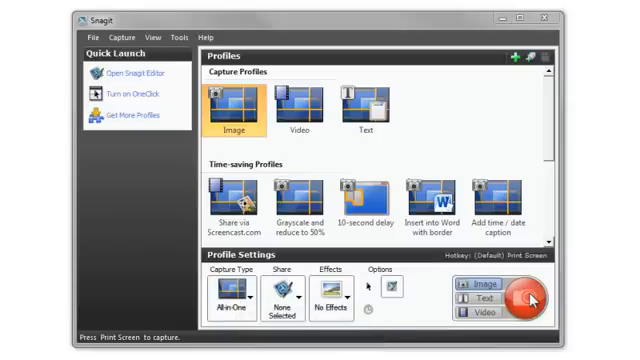
Capture the entire scrolling area of the NASA Solar System page from Internet Explorer
{"action": "left_click", "coordinate": [514, 306]}
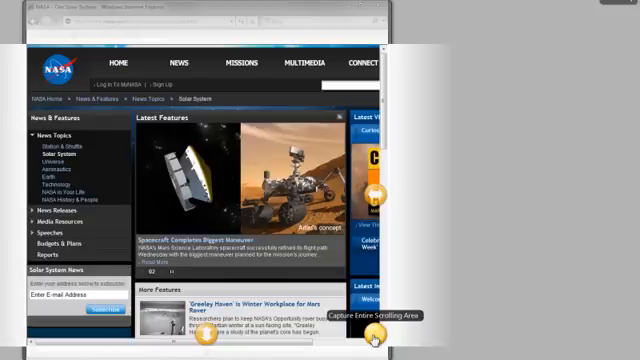
{"action": "left_click", "coordinate": [372, 336]}
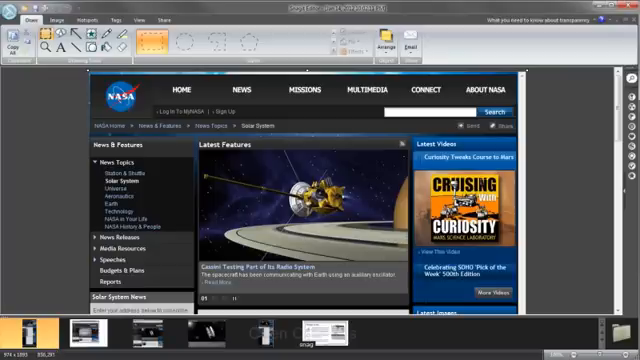
{"action": "scroll", "scroll_direction": "down", "scroll_amount": 3}
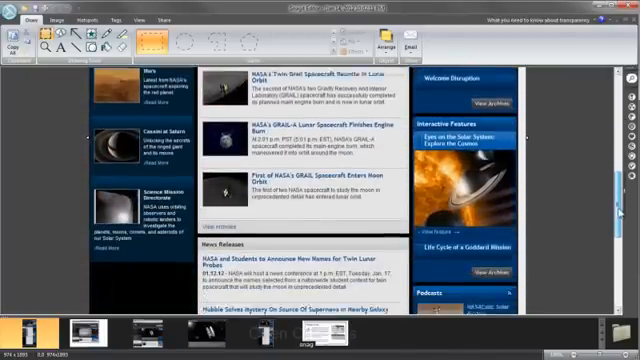
{"action": "scroll", "scroll_direction": "down", "scroll_amount": 3}
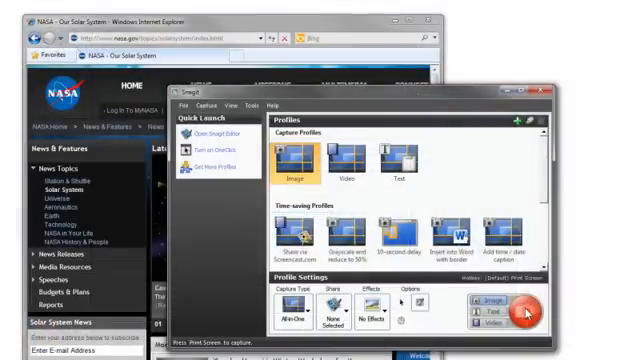
Start a custom-area capture framing the whole Internet Explorer NASA window
{"action": "left_click", "coordinate": [520, 312]}
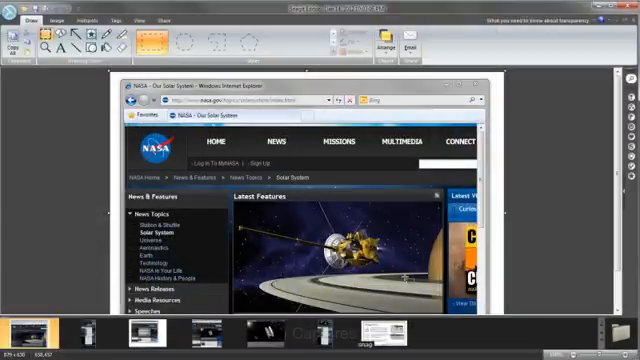
{"action": "mouse_move", "coordinate": [372, 192]}
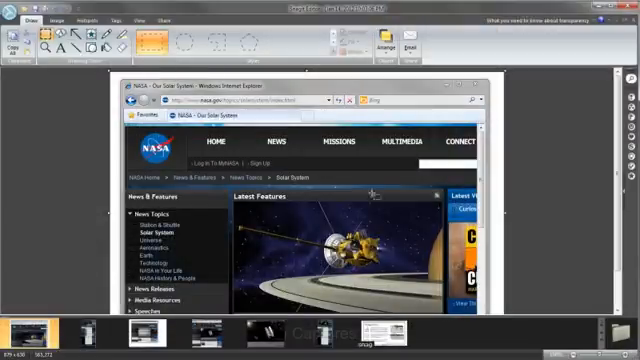